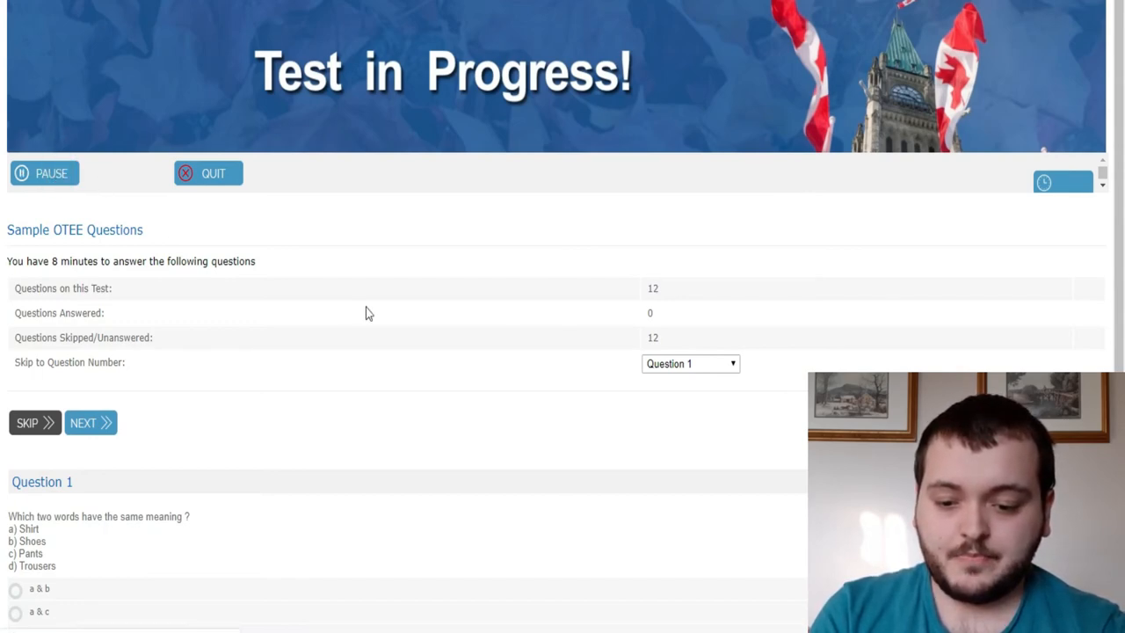
Choose 'c & d' for Question 1 and advance to Question 2
scroll("down", 3)
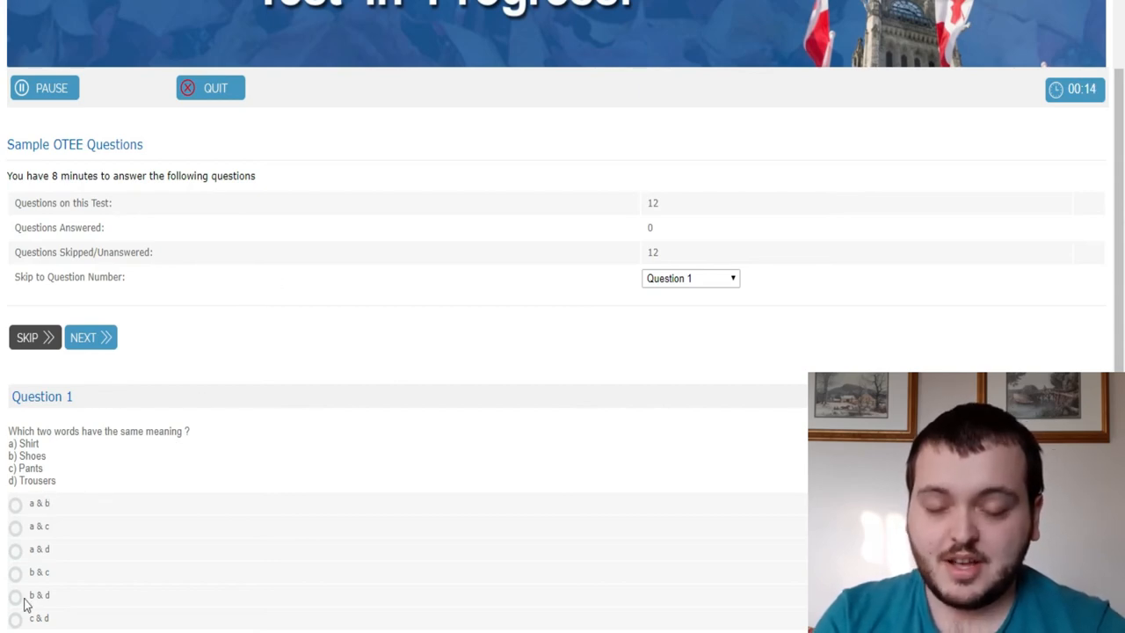
left_click(14, 619)
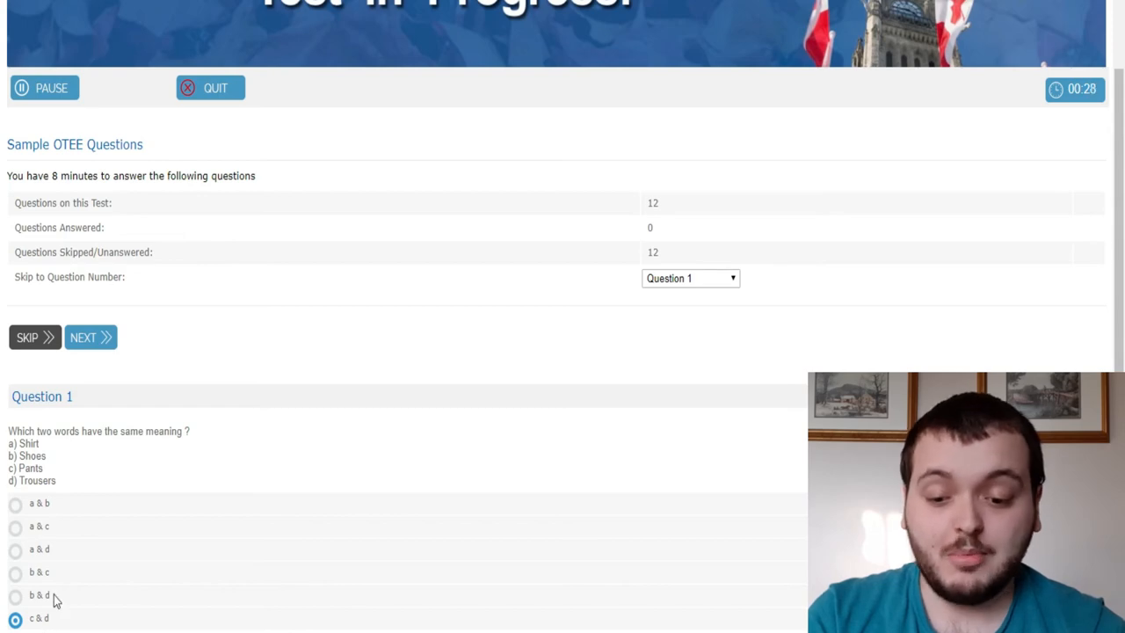
left_click(91, 337)
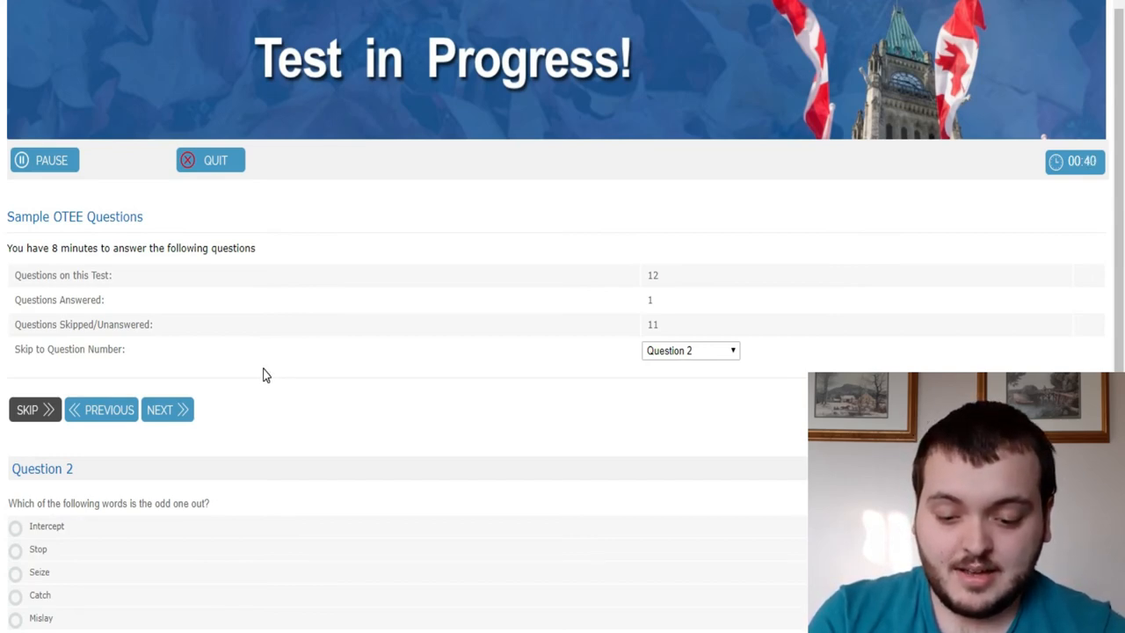
mouse_move(21, 625)
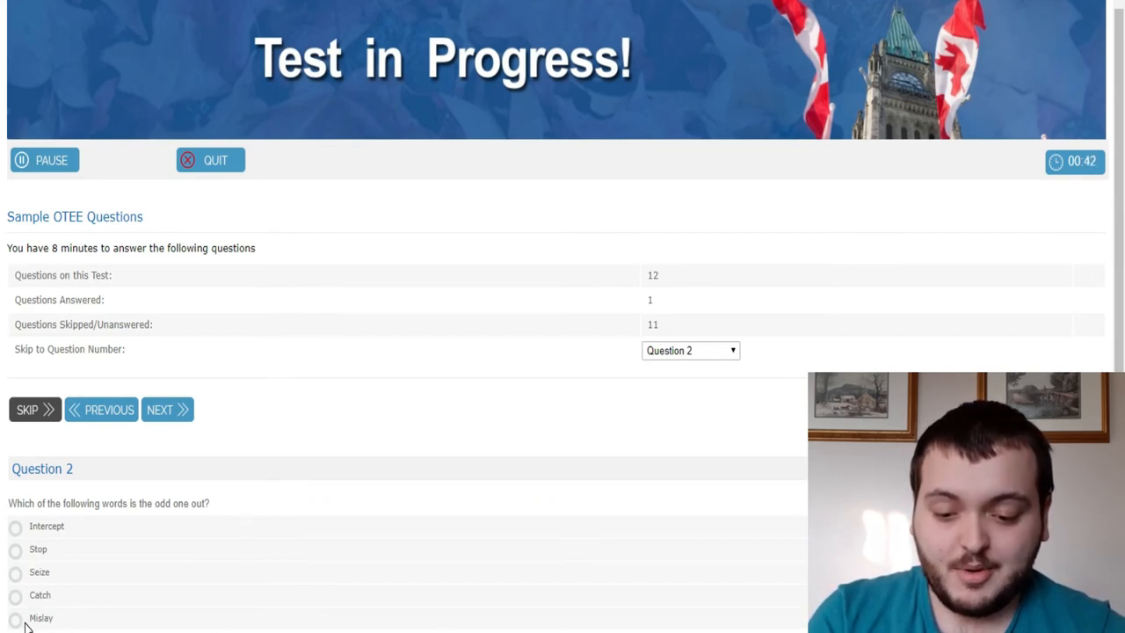
Choose the odd word out as the answer to Question 2
left_click(14, 619)
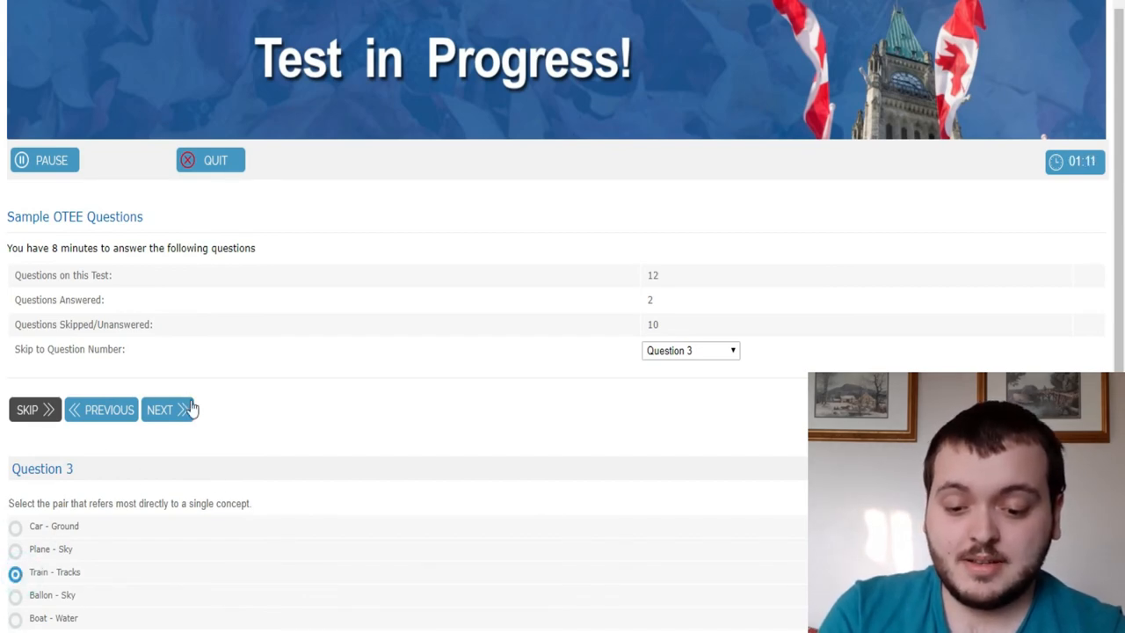
Submit Question 3, answer Question 4 with 'No column is incorrect', and reach Question 5
left_click(167, 408)
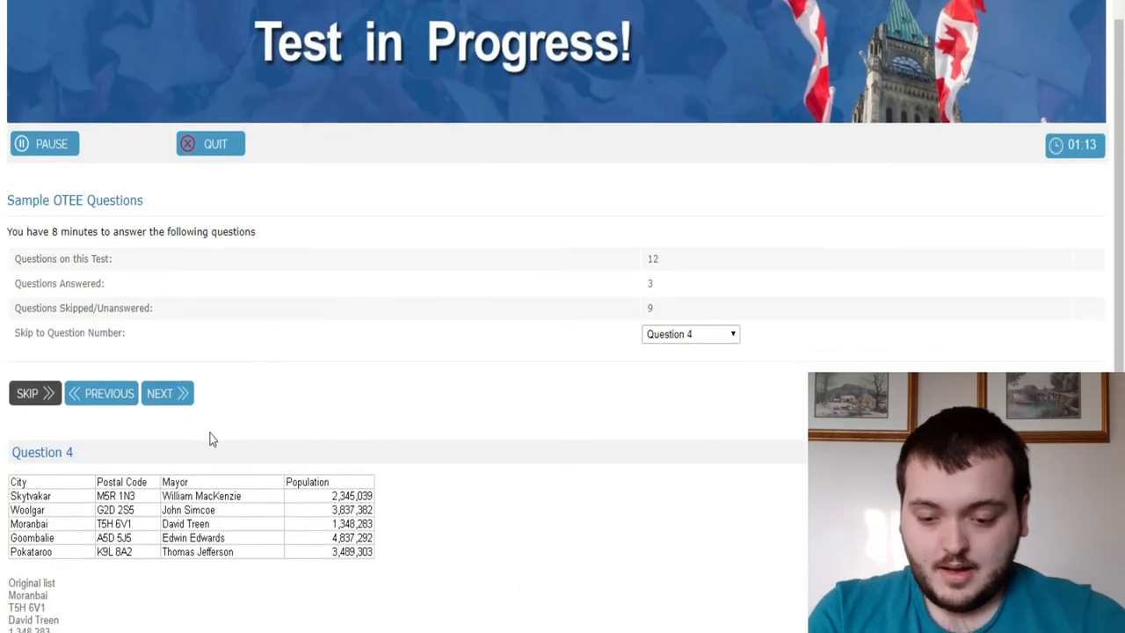
scroll("down", 3)
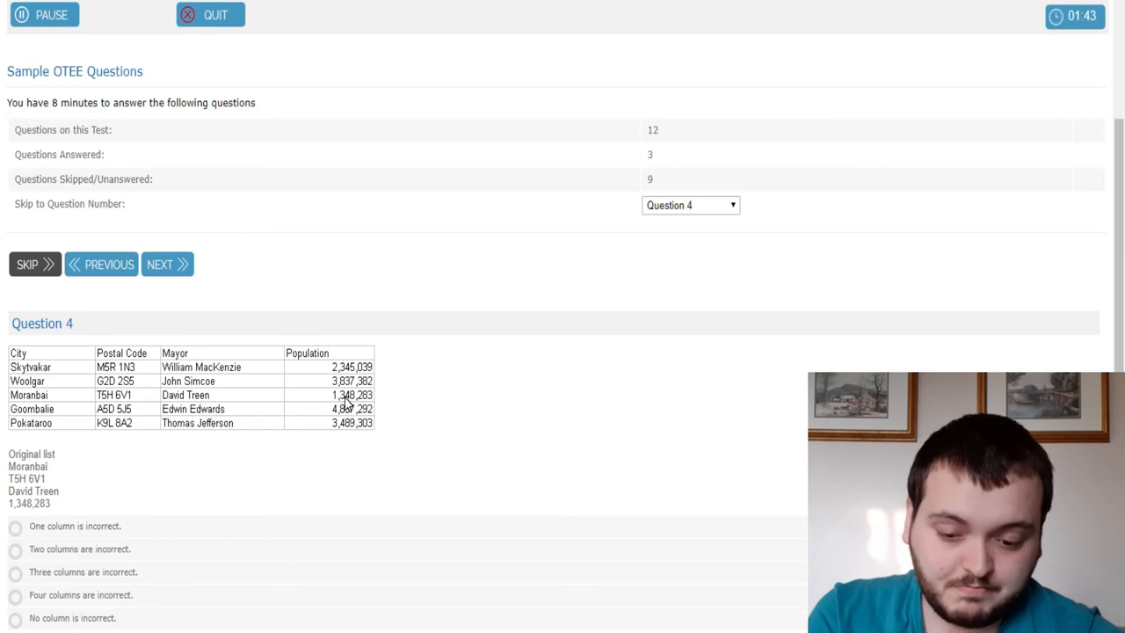
mouse_move(158, 525)
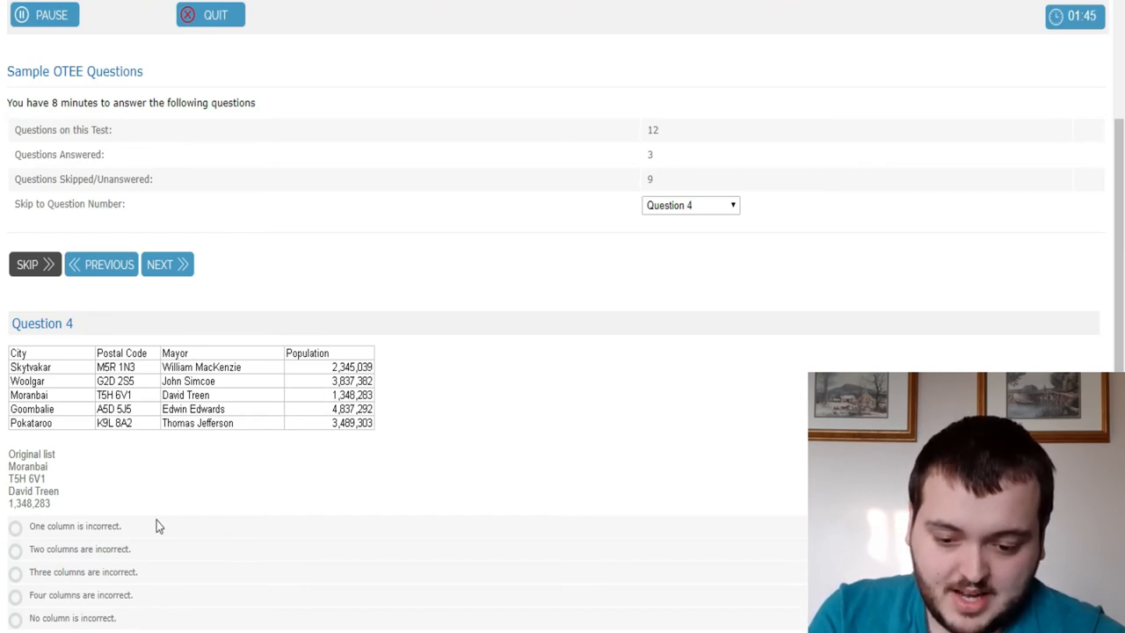
mouse_move(27, 624)
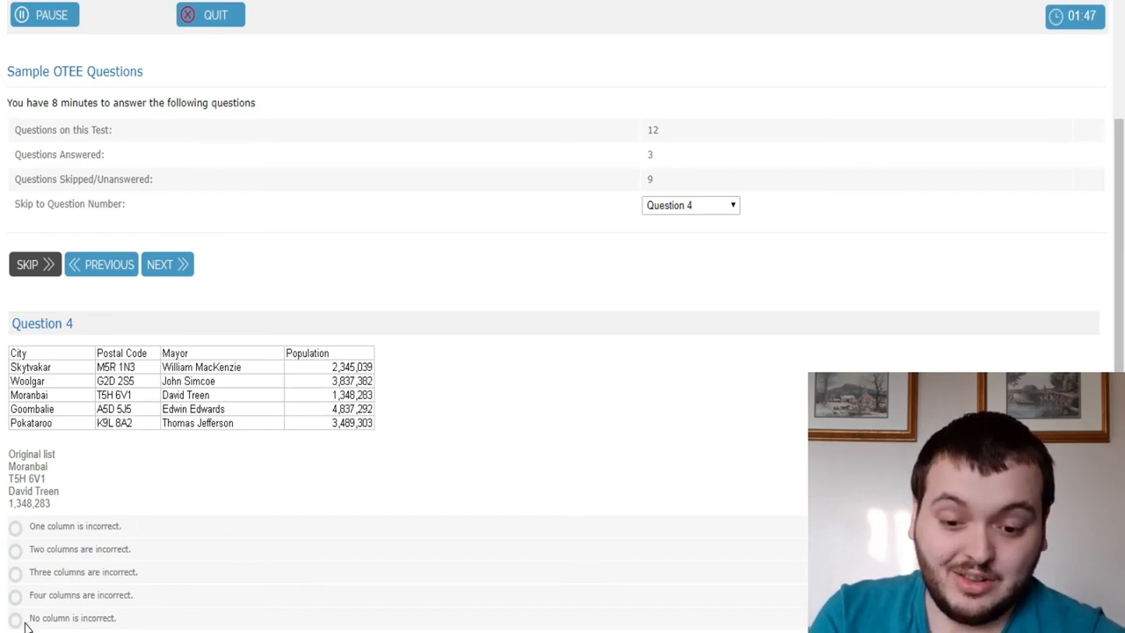
left_click(14, 619)
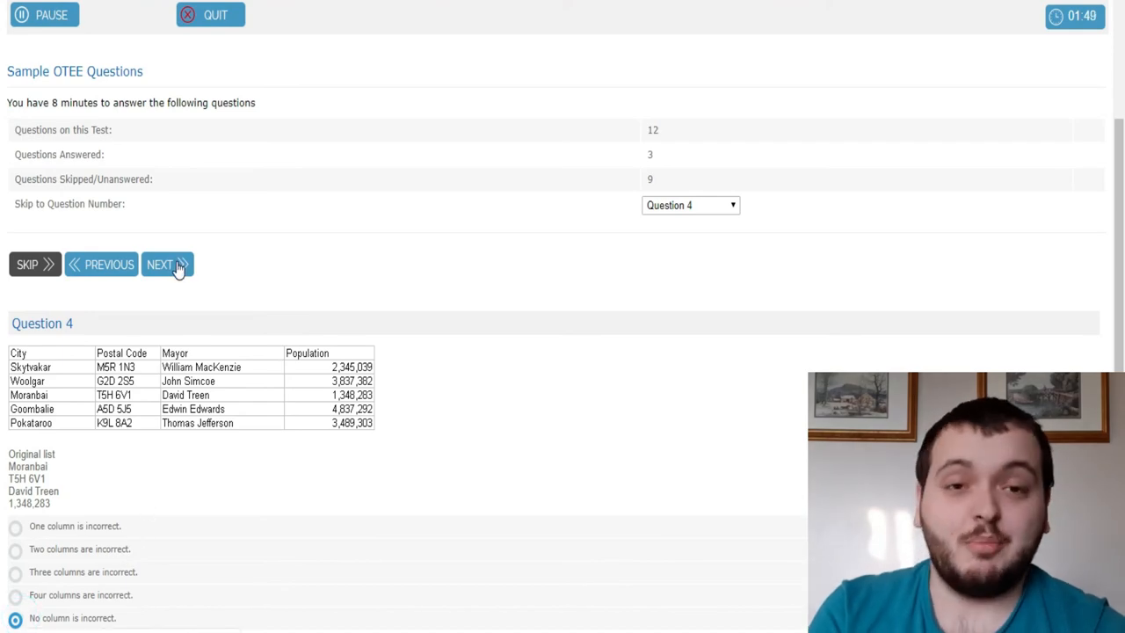
left_click(165, 263)
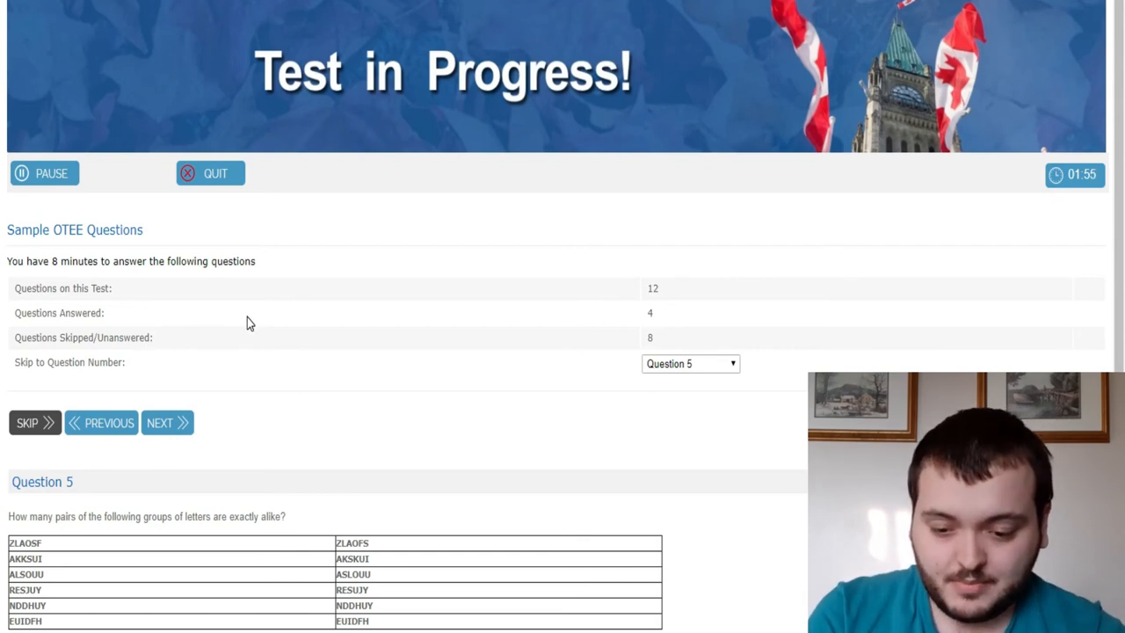
Choose '8, 512' as Question 6's missing numbers and advance to Question 7
scroll("down", 3)
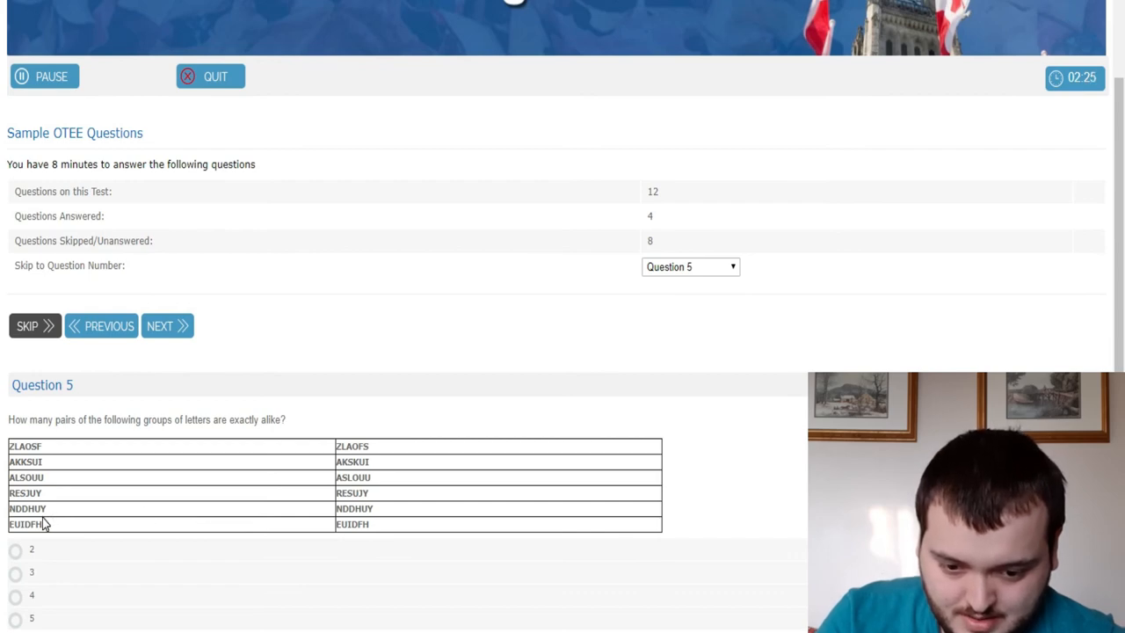
mouse_move(44, 510)
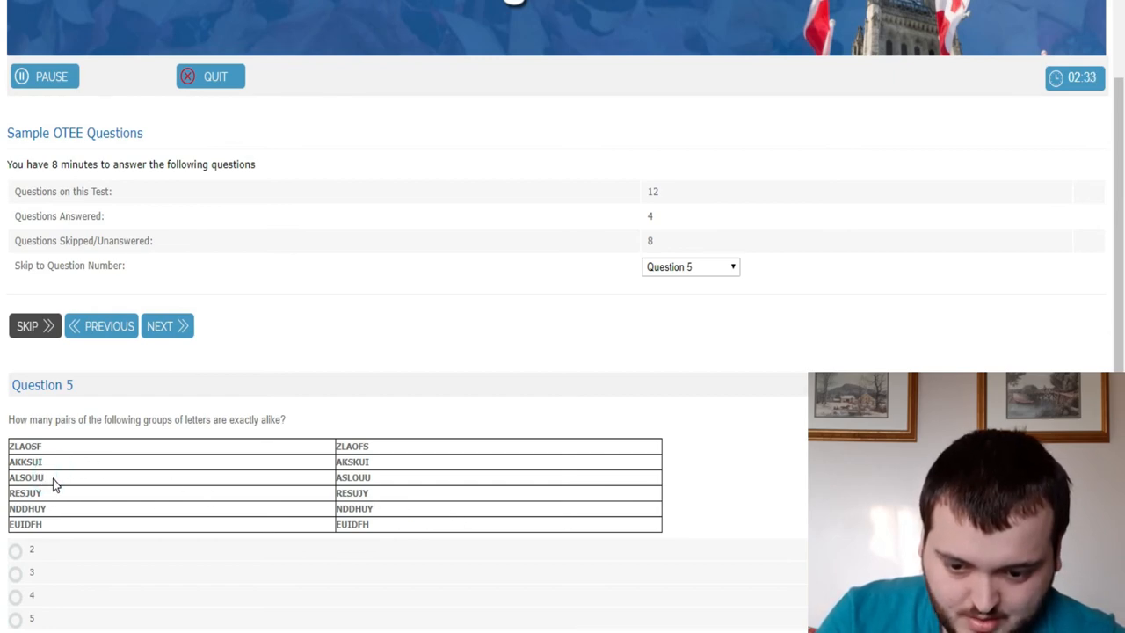
mouse_move(3, 566)
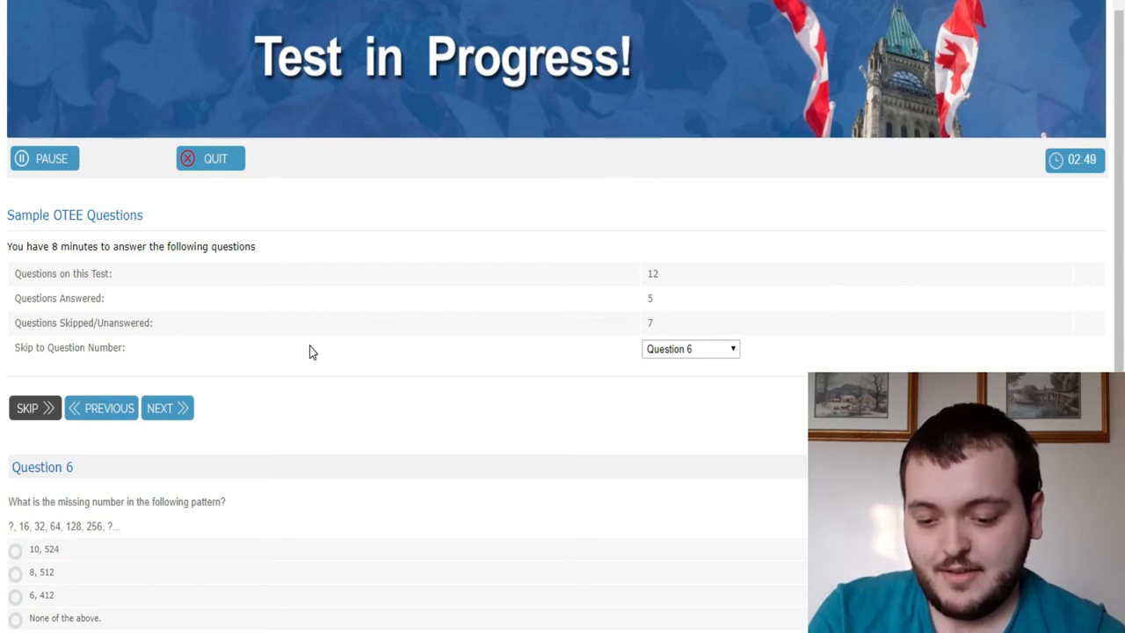
left_click(14, 573)
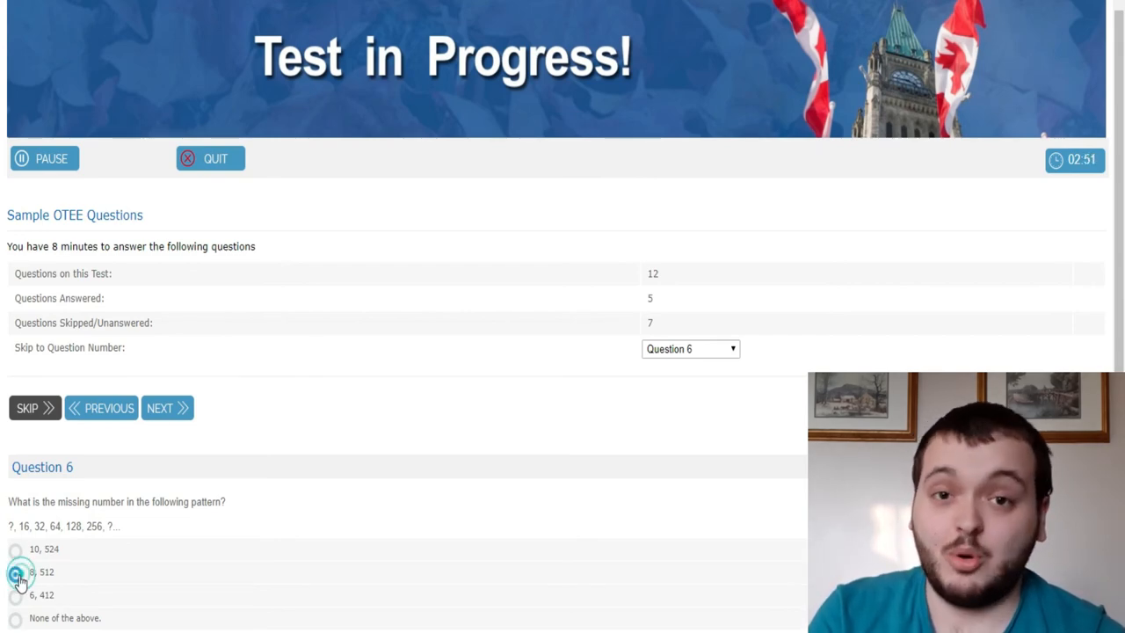
left_click(162, 408)
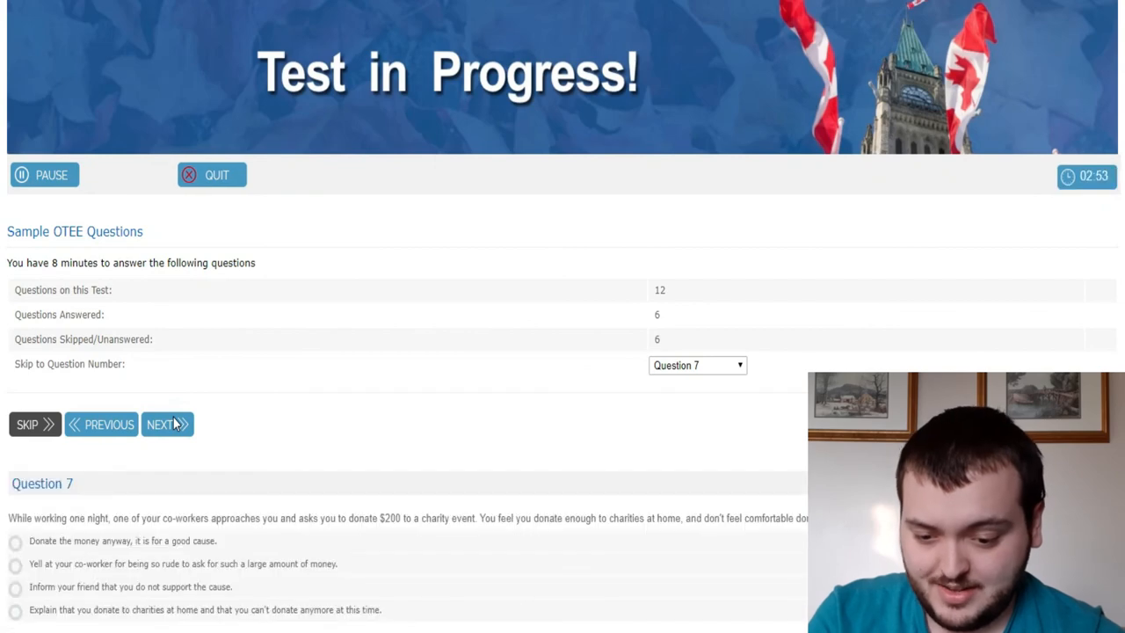
mouse_move(361, 391)
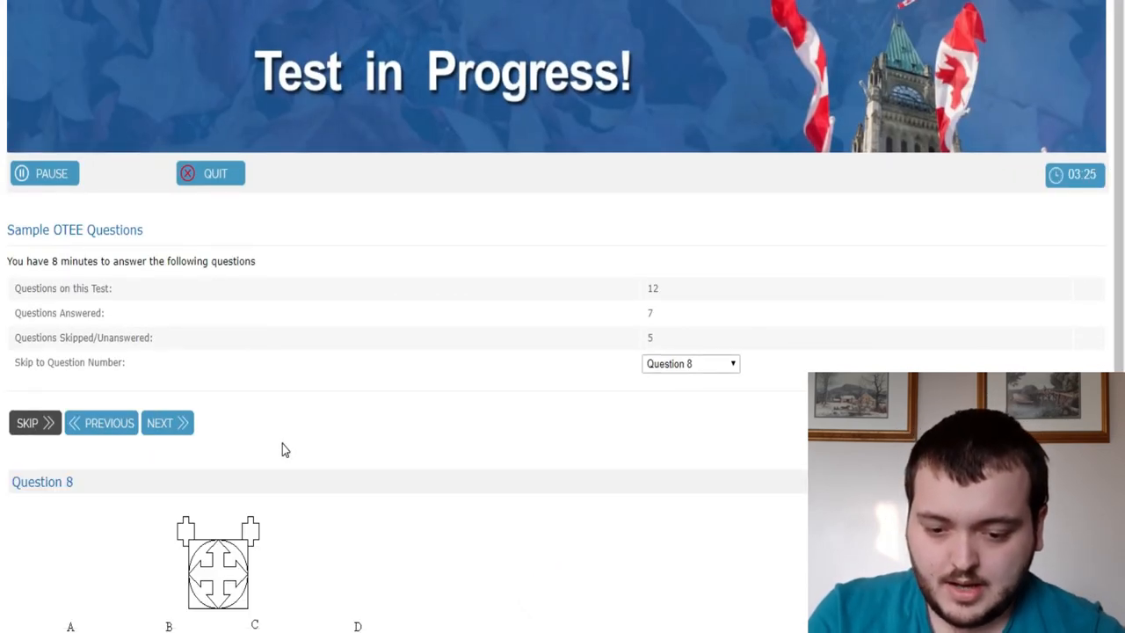
Bring Question 8's shape-matching puzzle and choices A to D into view
scroll("down", 3)
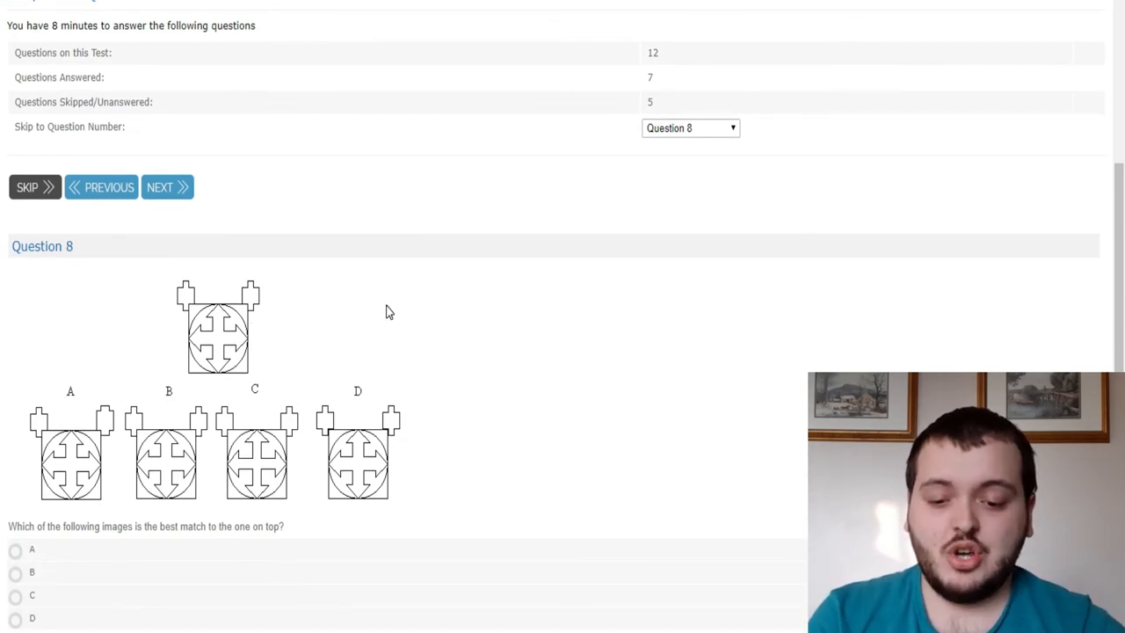
mouse_move(234, 263)
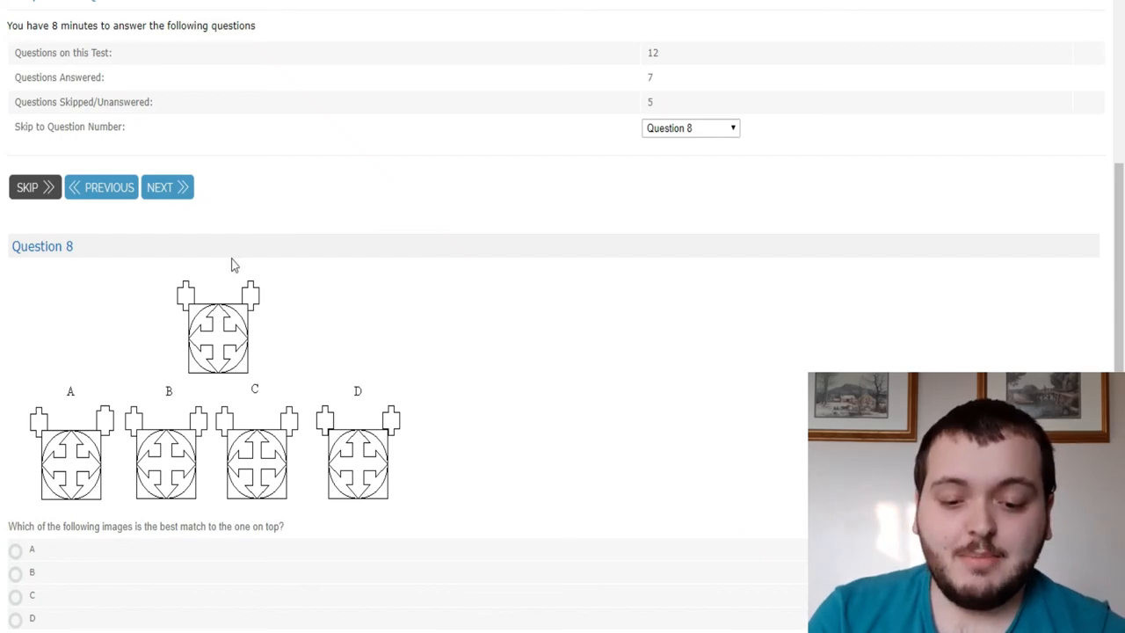
mouse_move(395, 436)
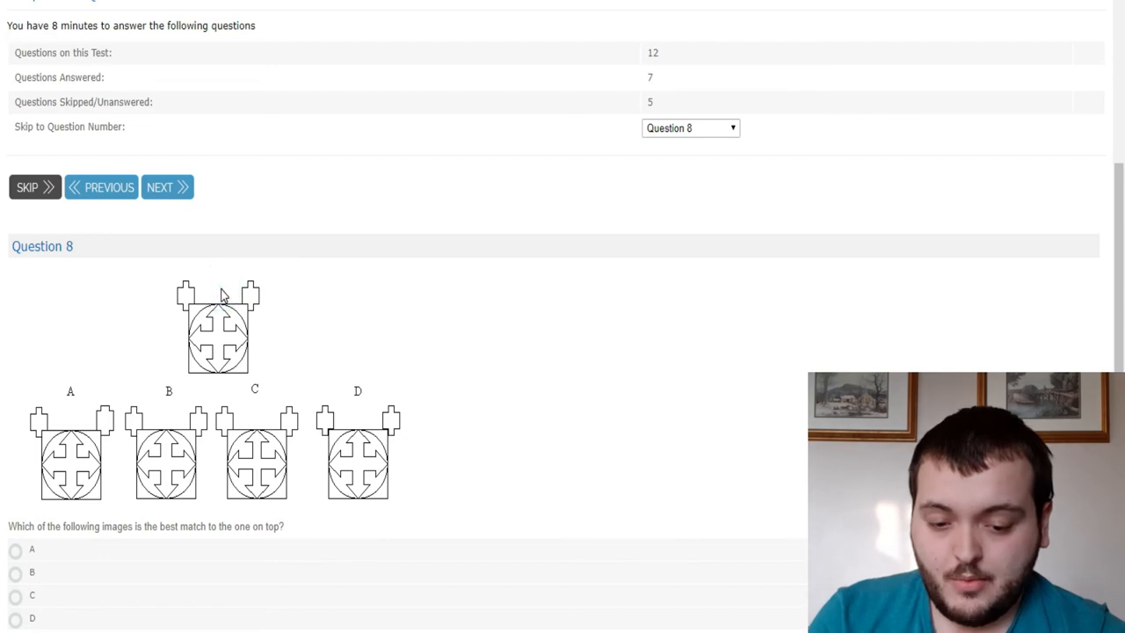
mouse_move(351, 443)
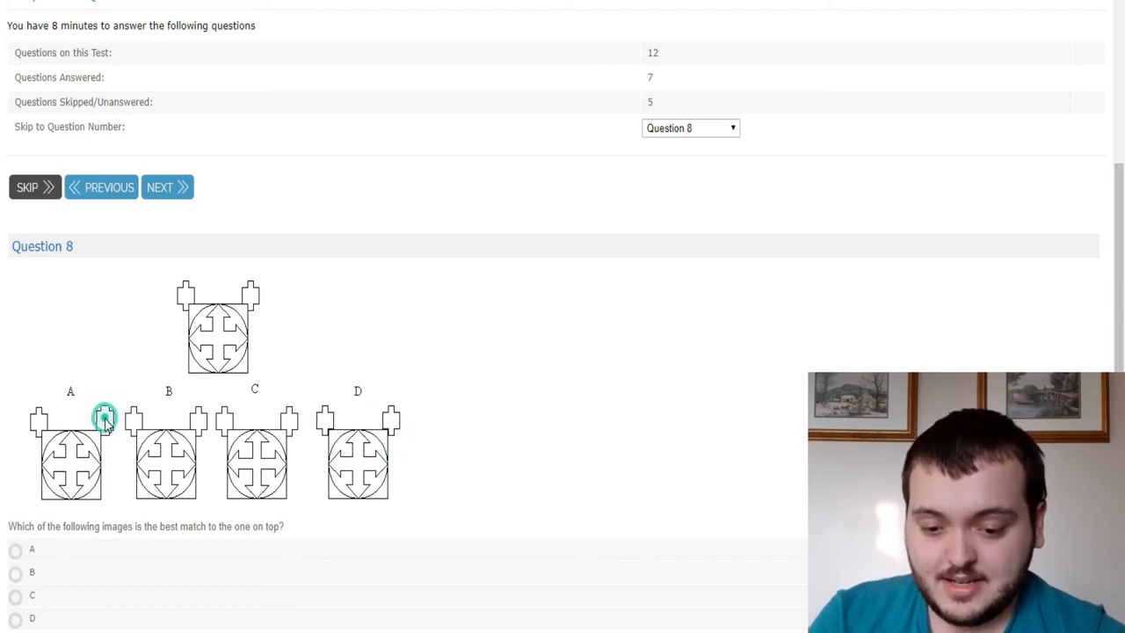
mouse_move(186, 297)
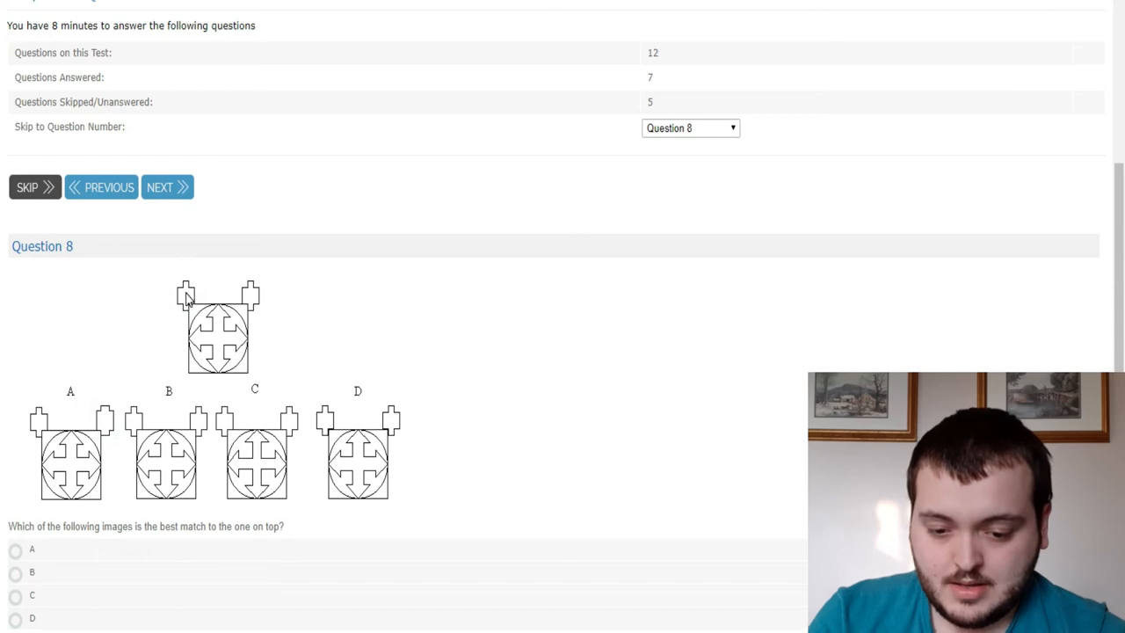
mouse_move(264, 471)
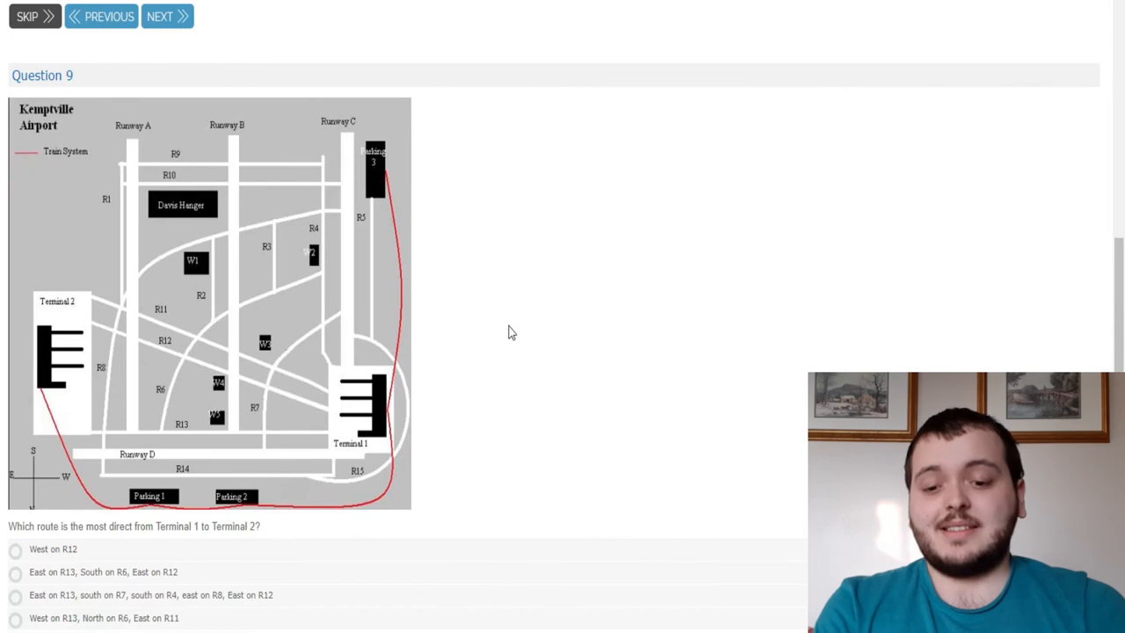
mouse_move(531, 320)
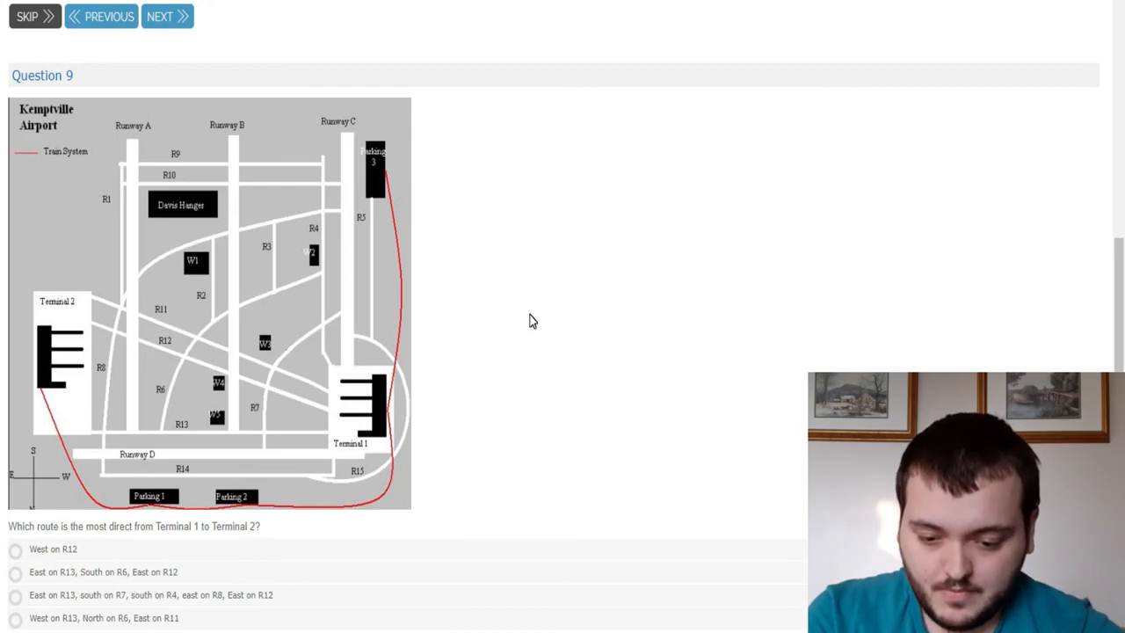
mouse_move(457, 358)
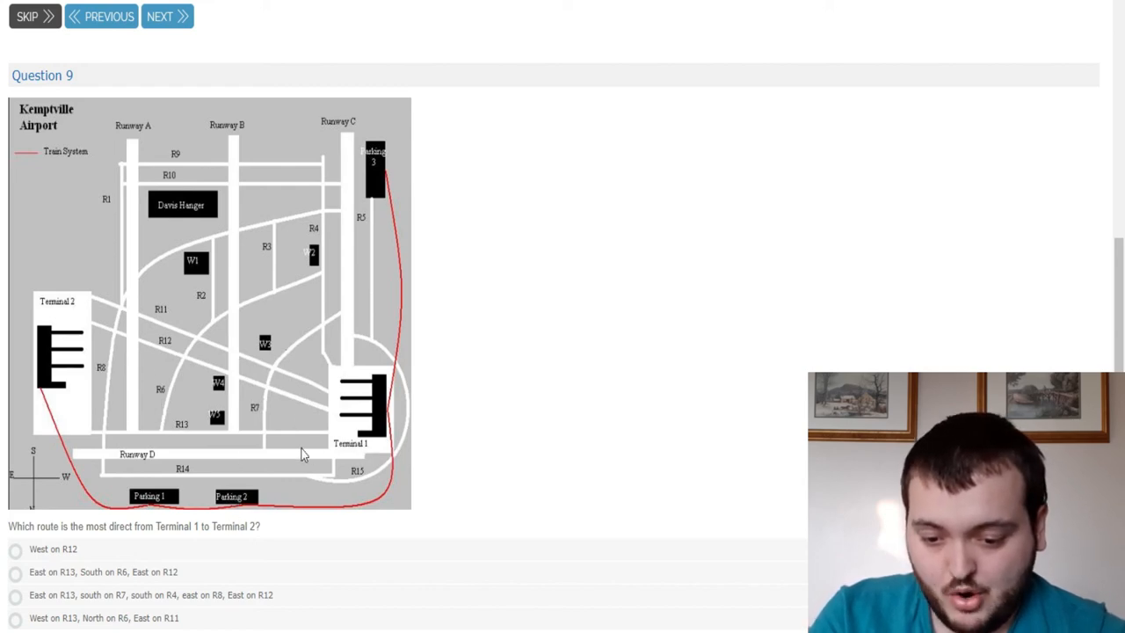
mouse_move(114, 583)
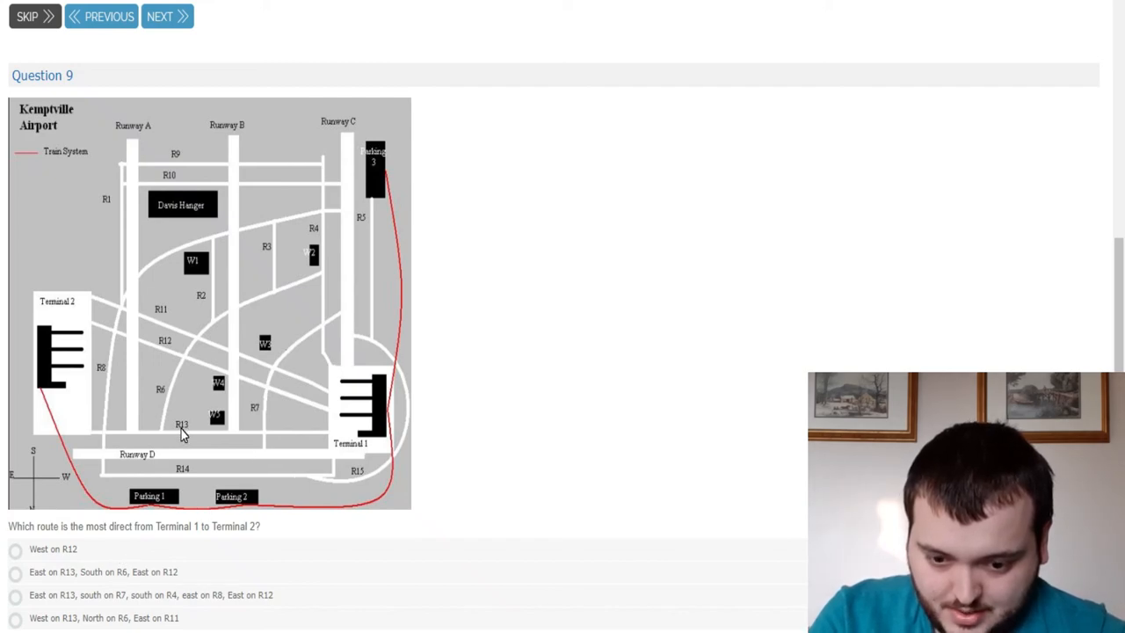
mouse_move(222, 411)
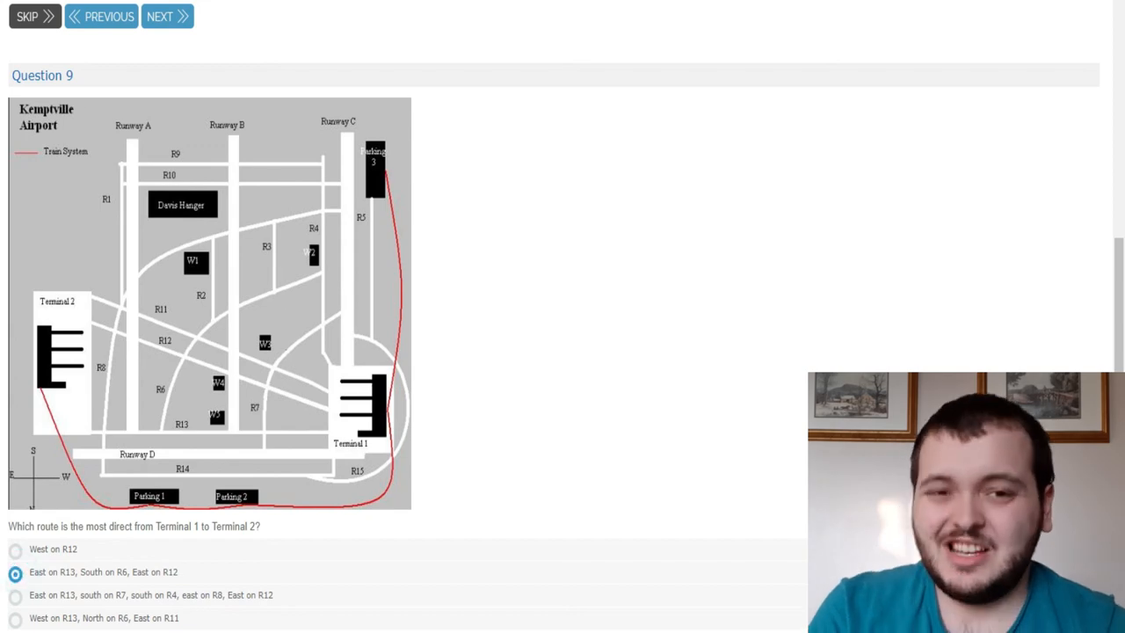
Submit the Question 9 airport route answer and reach Question 10
left_click(167, 16)
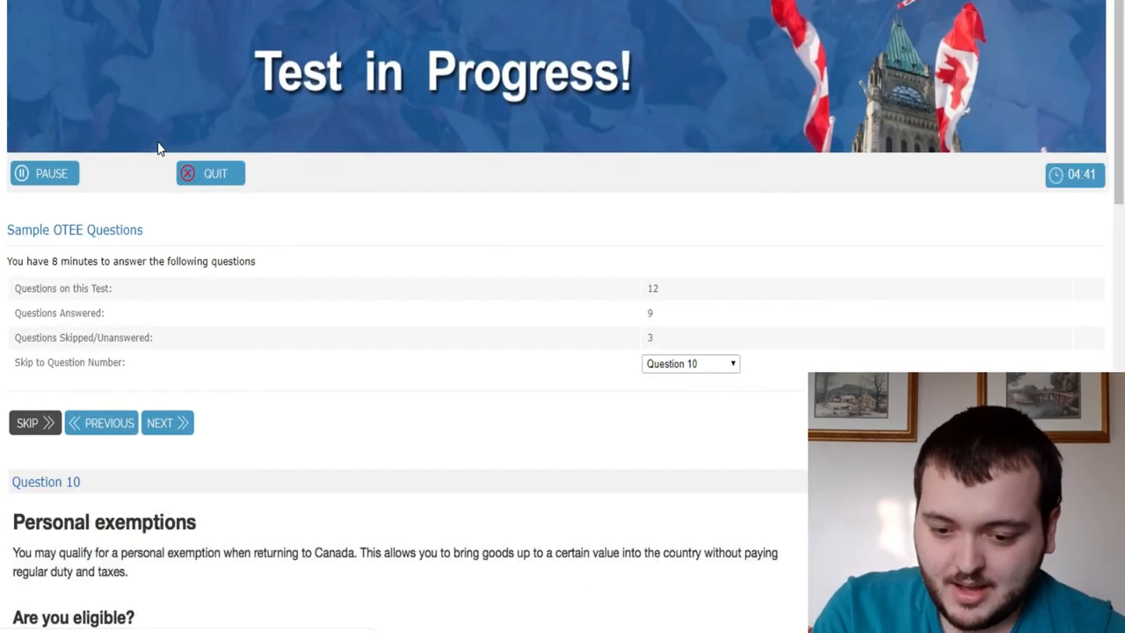
scroll("down", 3)
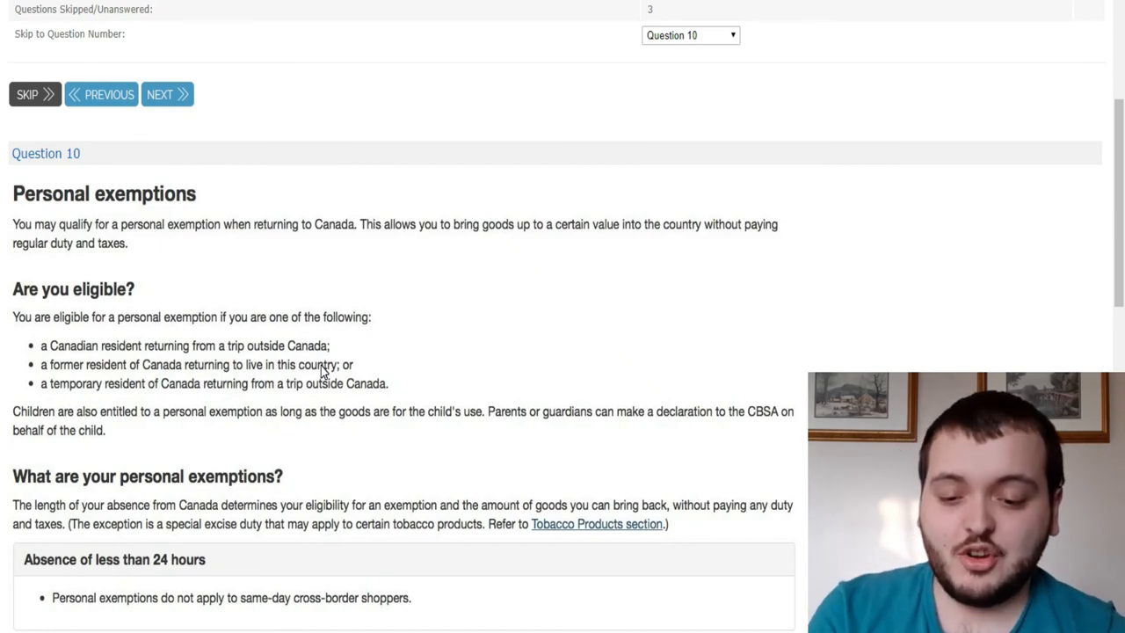
mouse_move(315, 270)
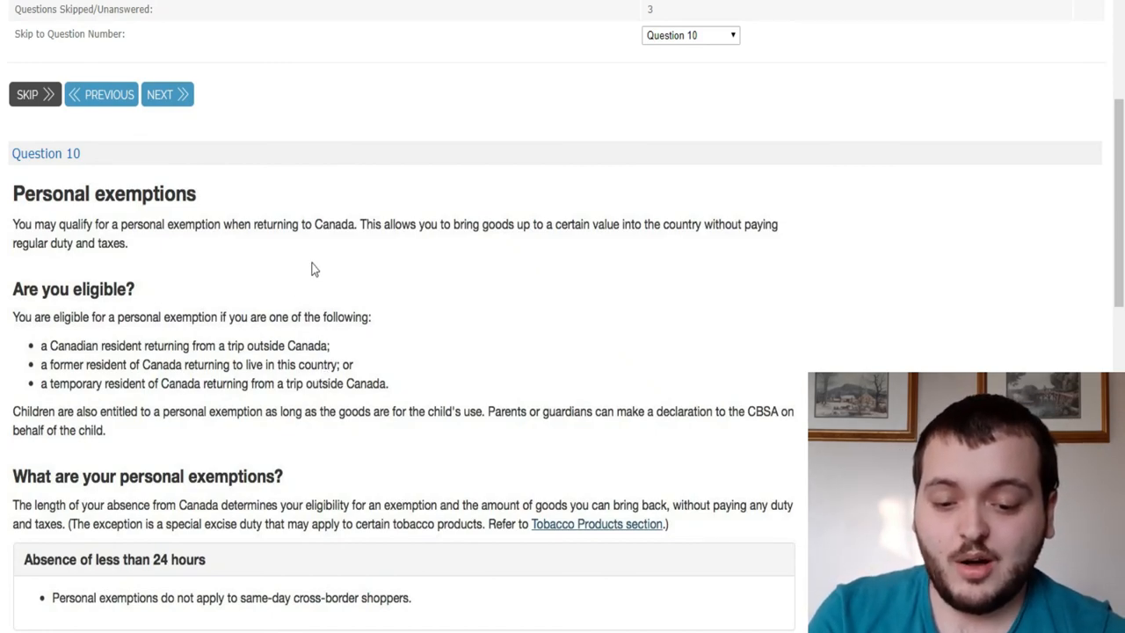
scroll("down", 3)
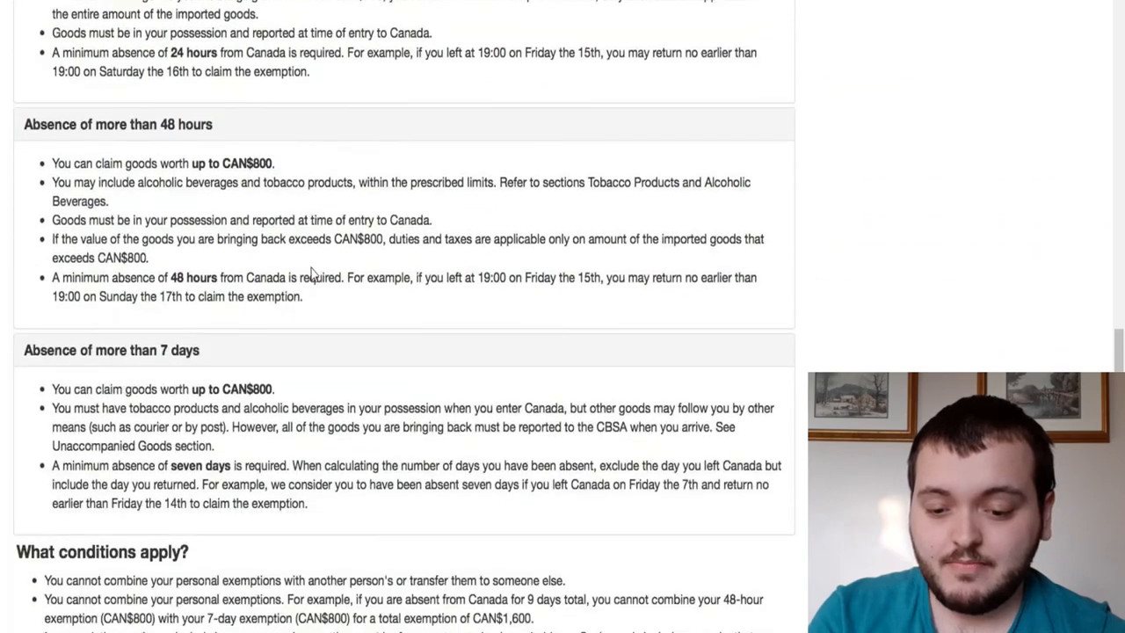
Select an answer for the personal exemptions Question 10
scroll("down", 3)
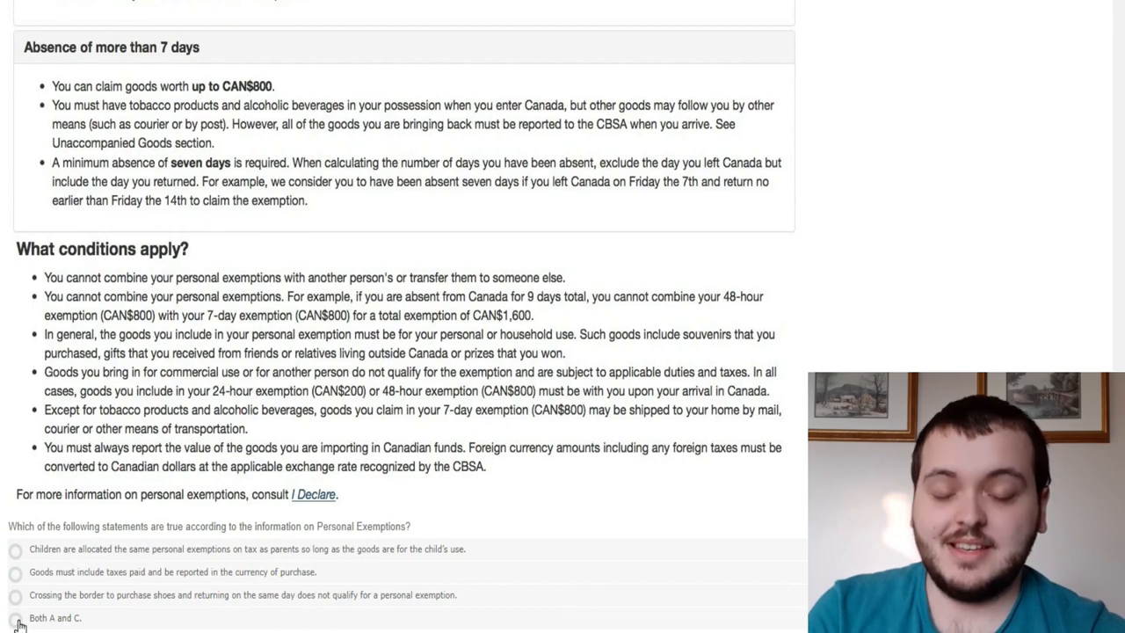
left_click(14, 619)
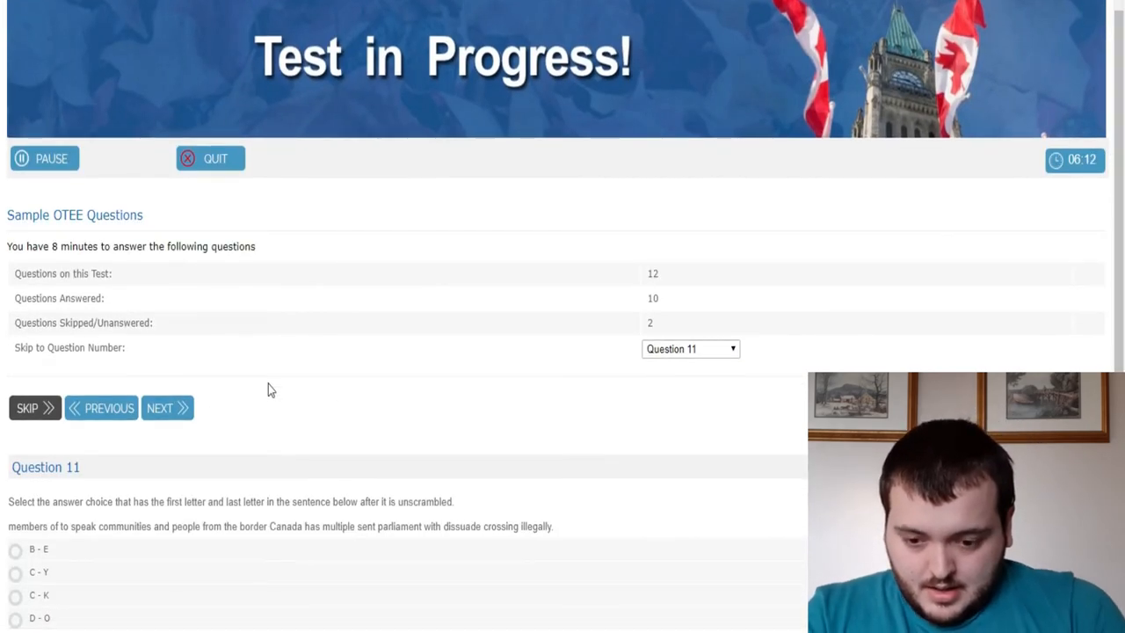
mouse_move(342, 351)
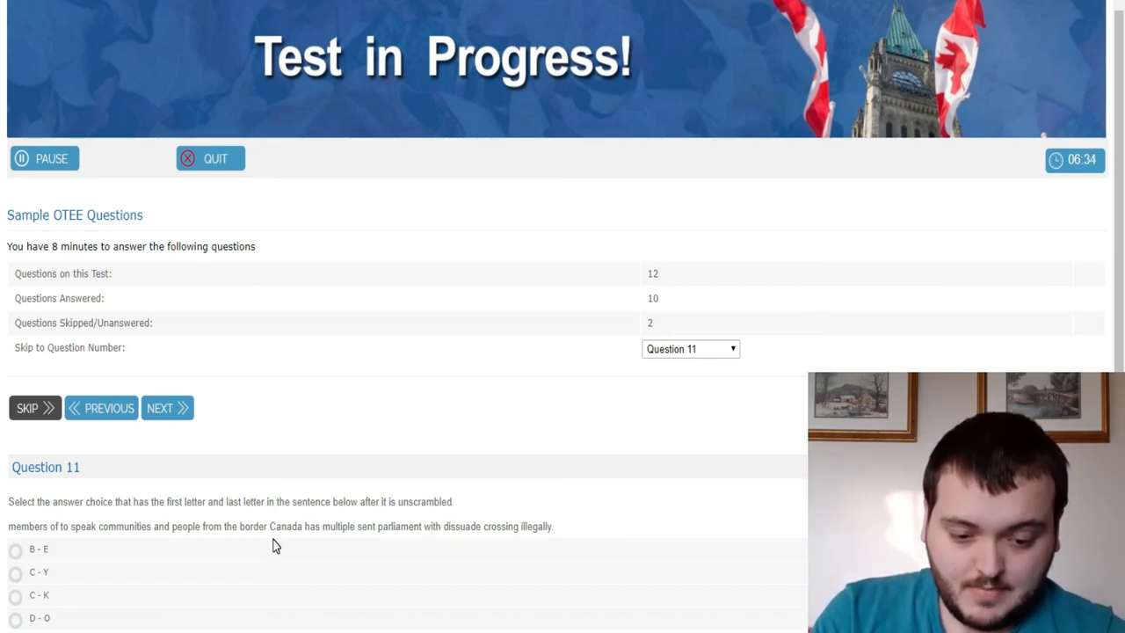
mouse_move(588, 503)
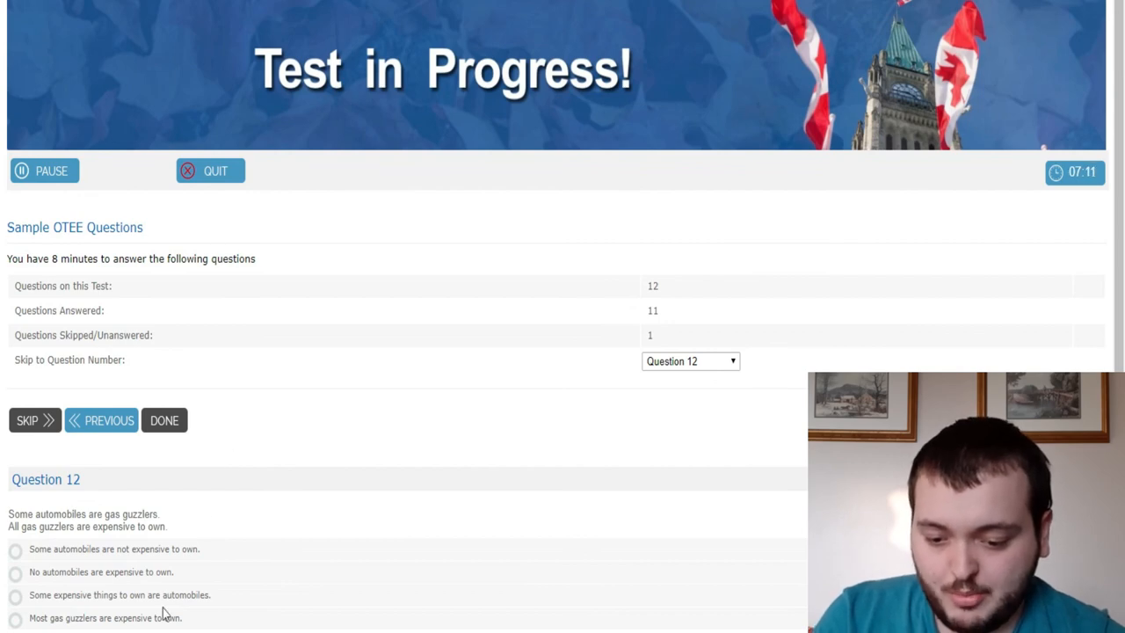
Select the answer for the gas guzzler Question 12
left_click(14, 594)
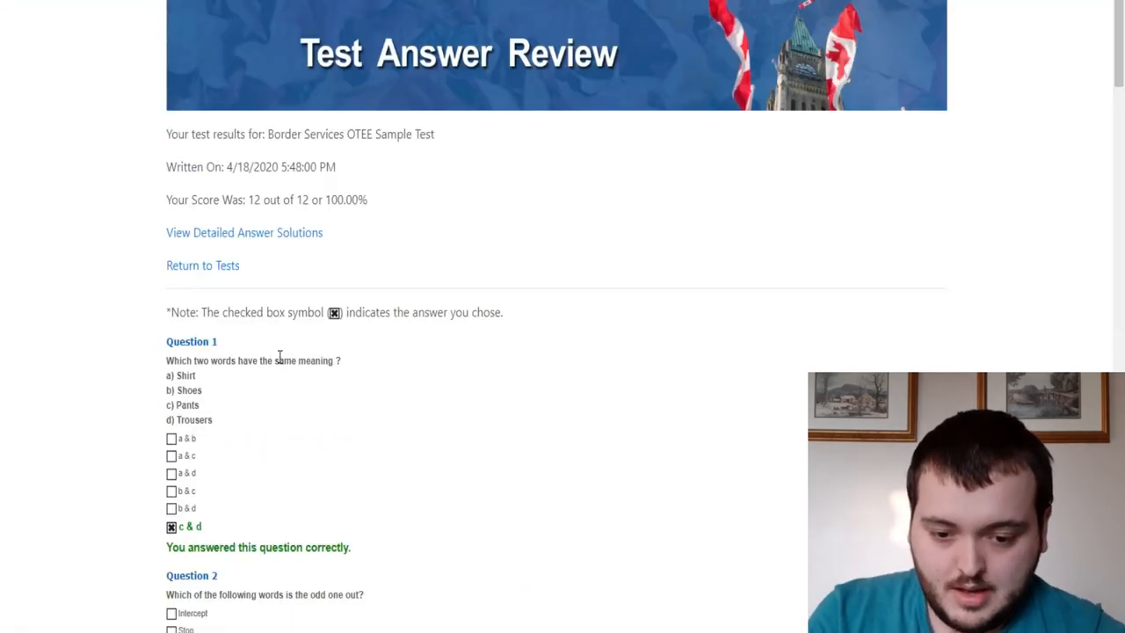
mouse_move(468, 267)
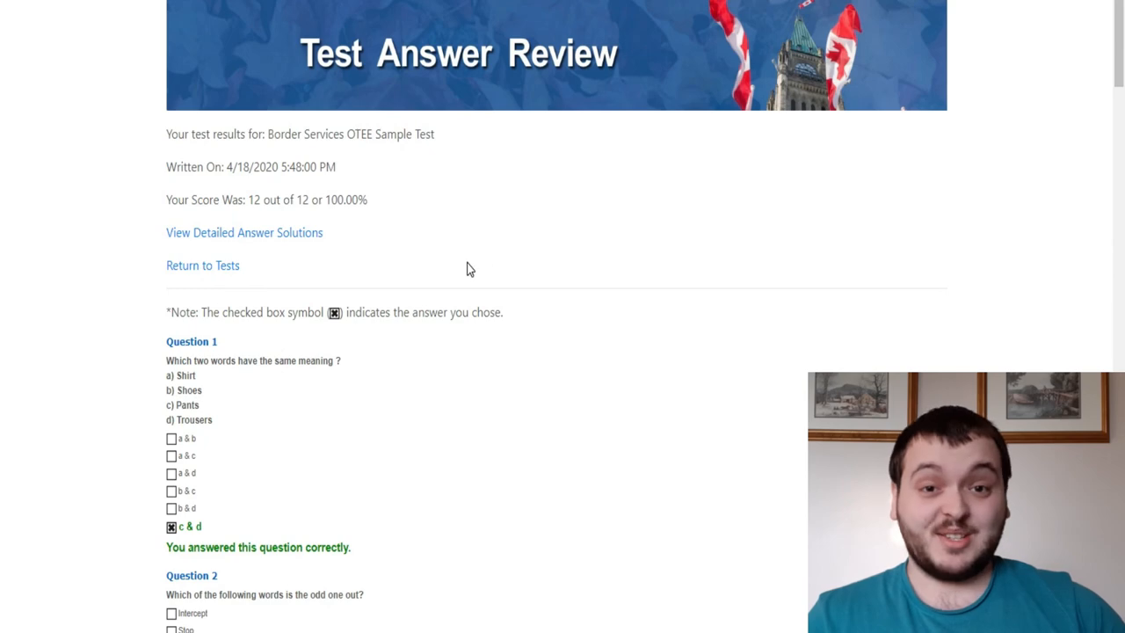